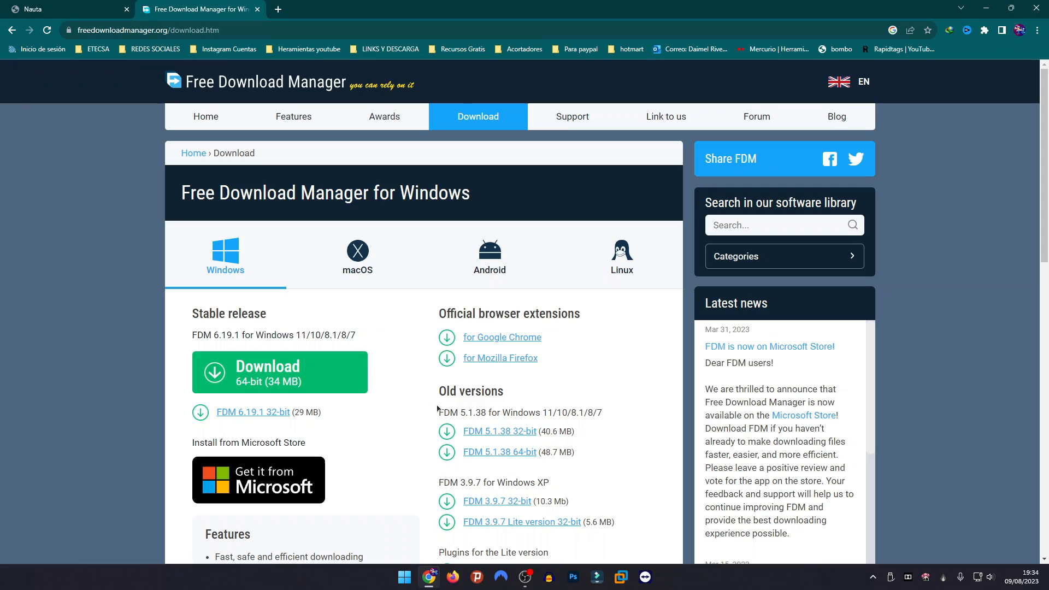
- Scroll the freedownloadmanager.org Download page to the Stable release 64-bit download
scroll(down, 3)
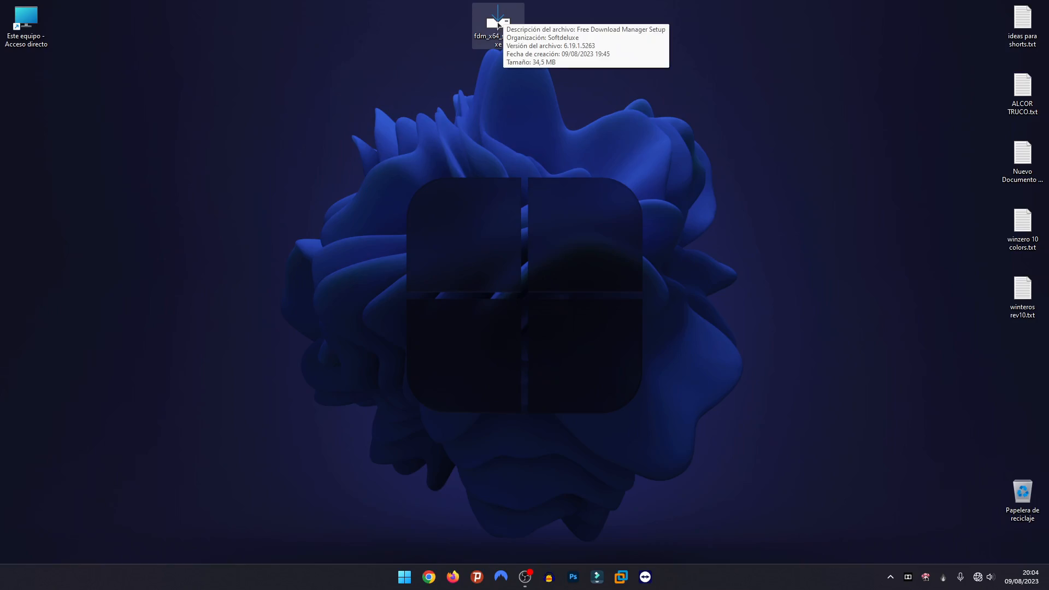
- Run the setup for all users in Spanish with the default folder, then launch FDM
double_click(498, 20)
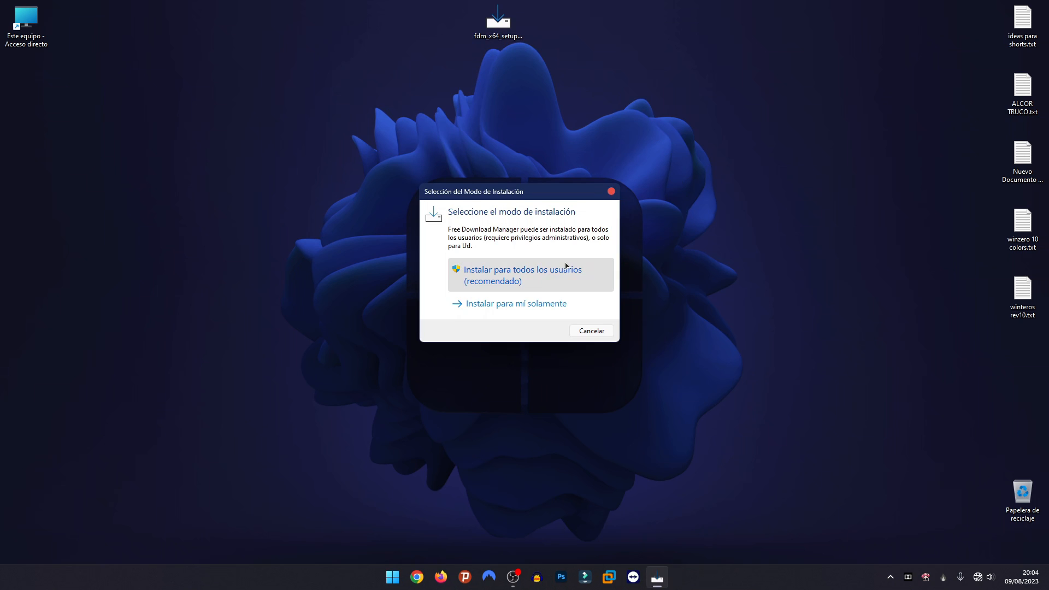
click(521, 275)
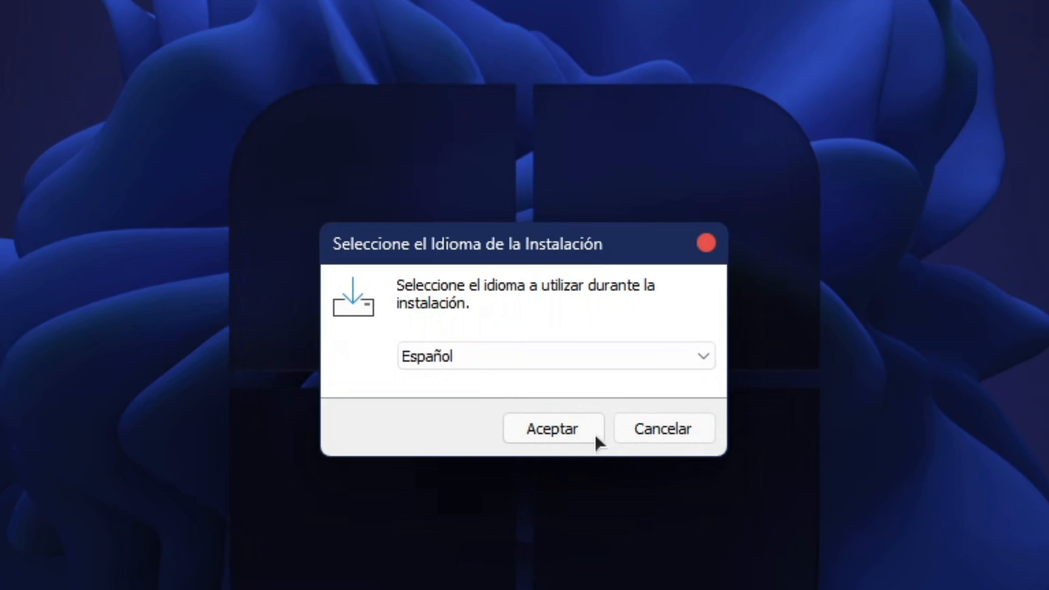
click(552, 429)
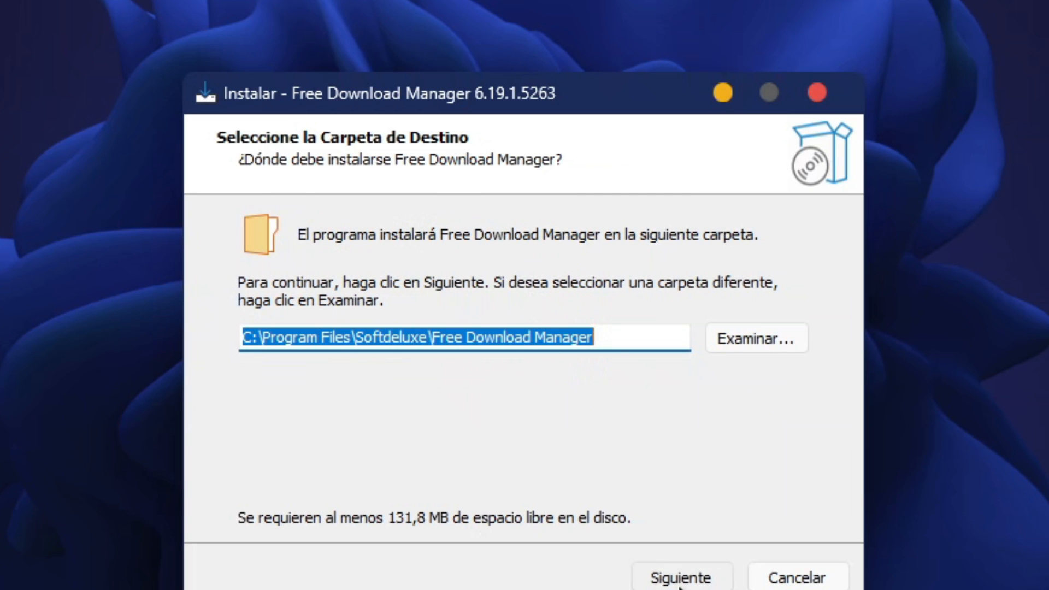
click(681, 576)
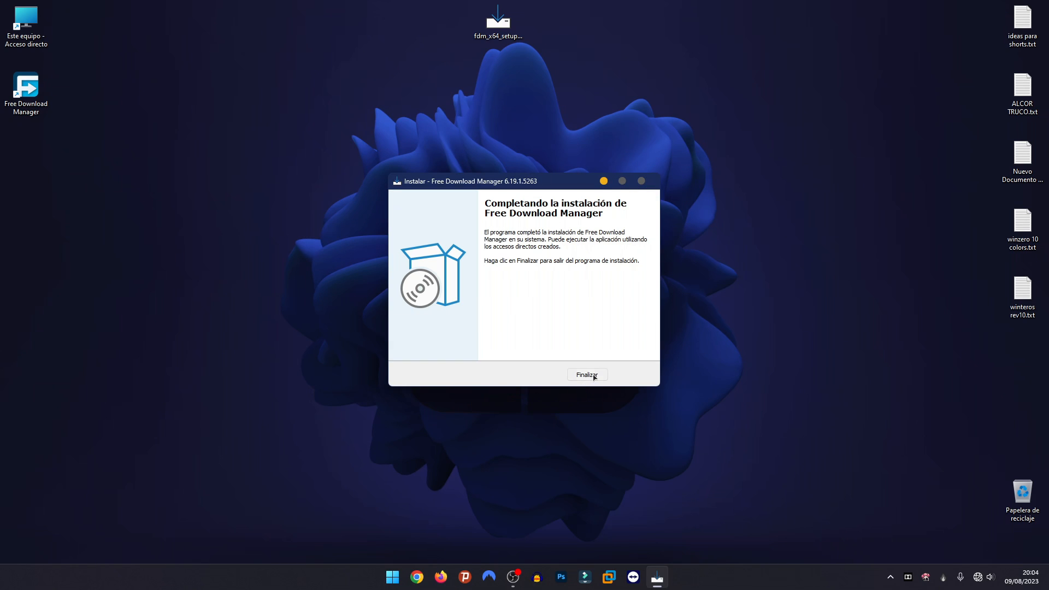
click(587, 375)
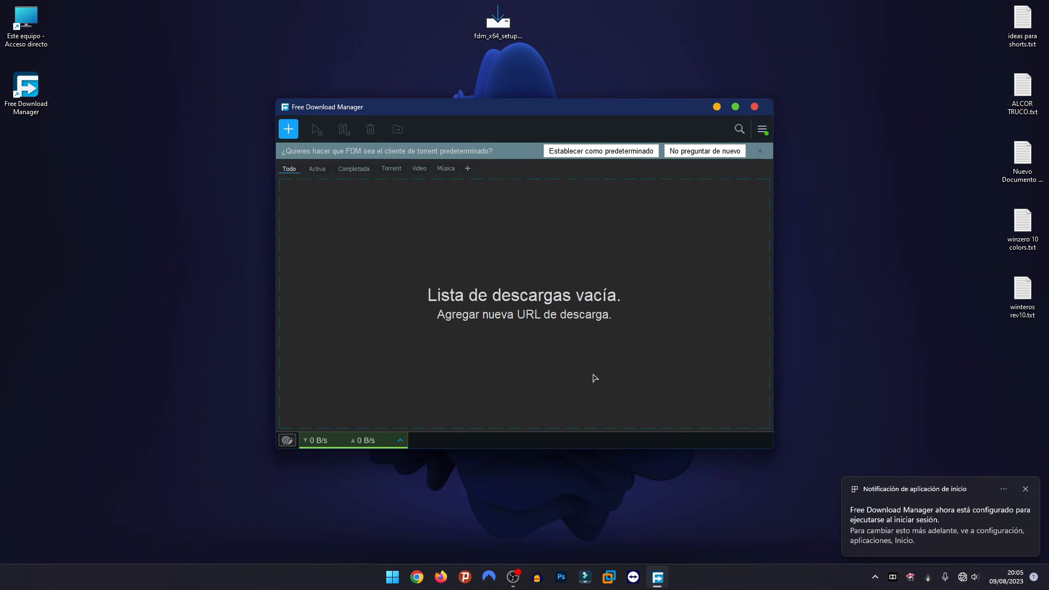
- Dismiss the torrent prompt and request the Chrome extension from FDM's Preferencias
click(760, 150)
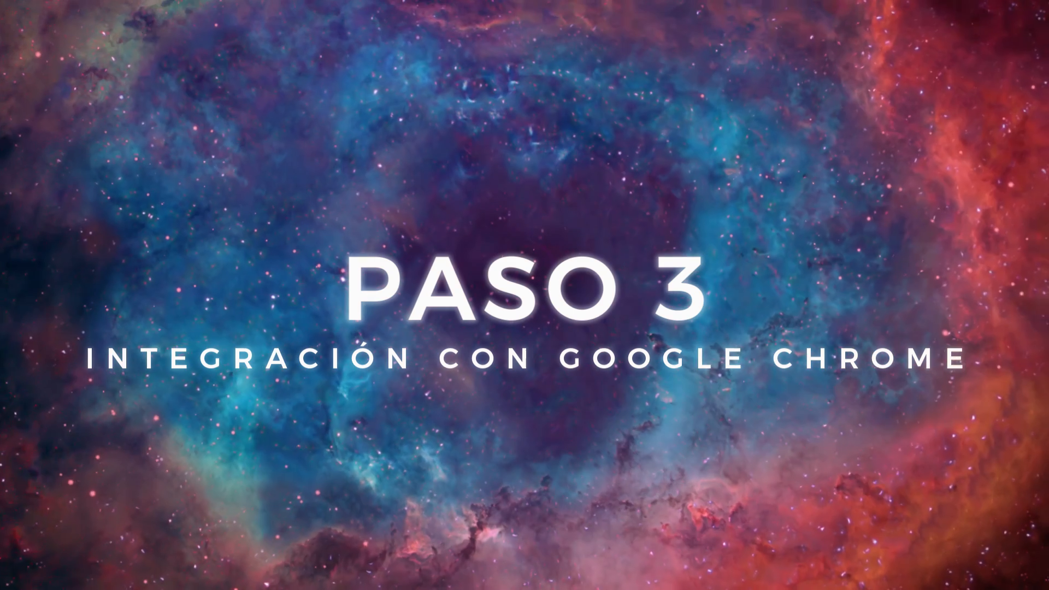
click(761, 129)
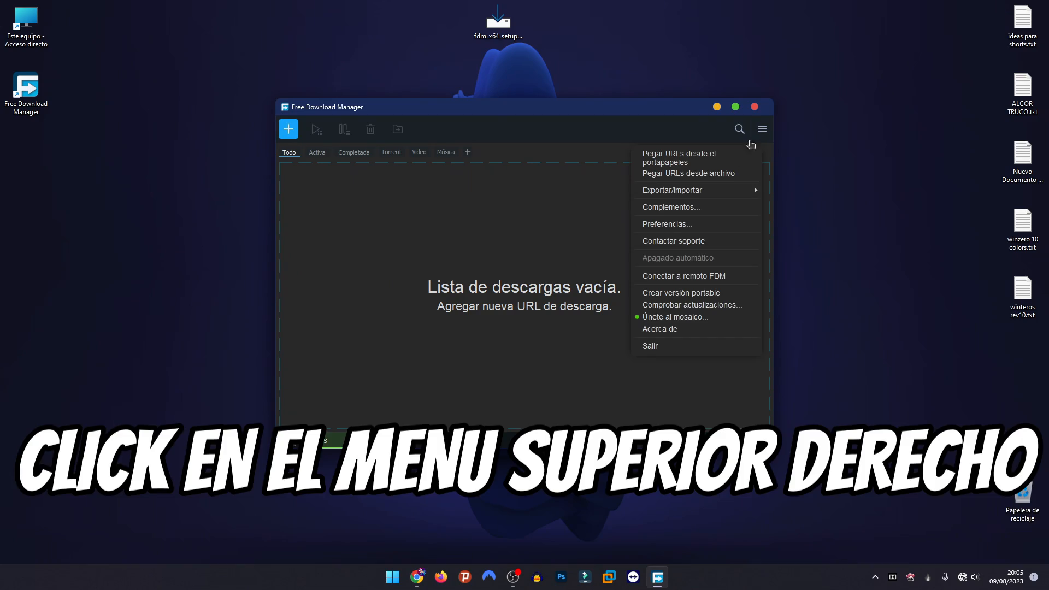
click(667, 223)
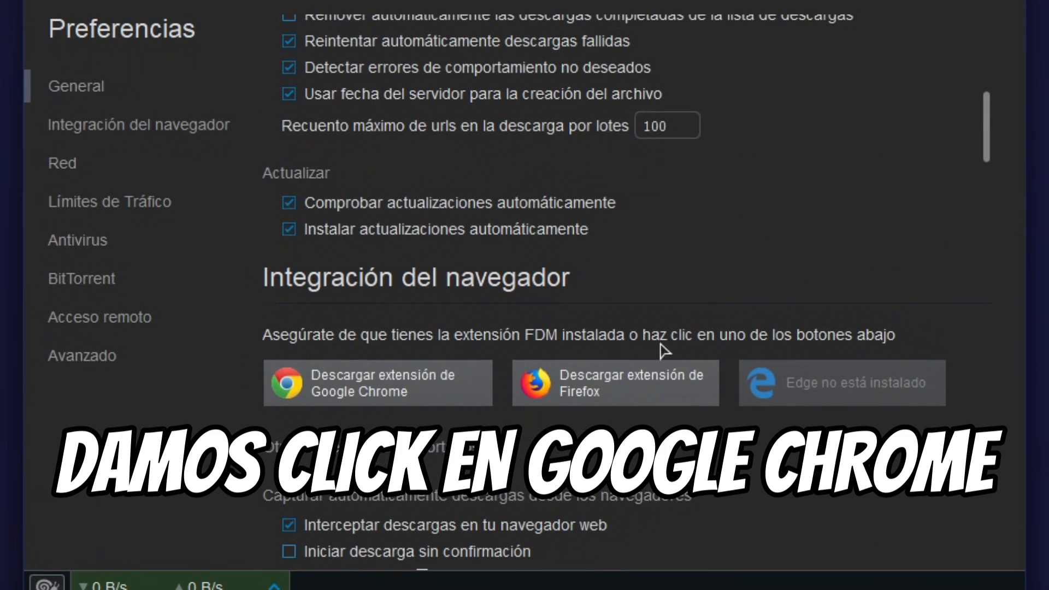
click(376, 383)
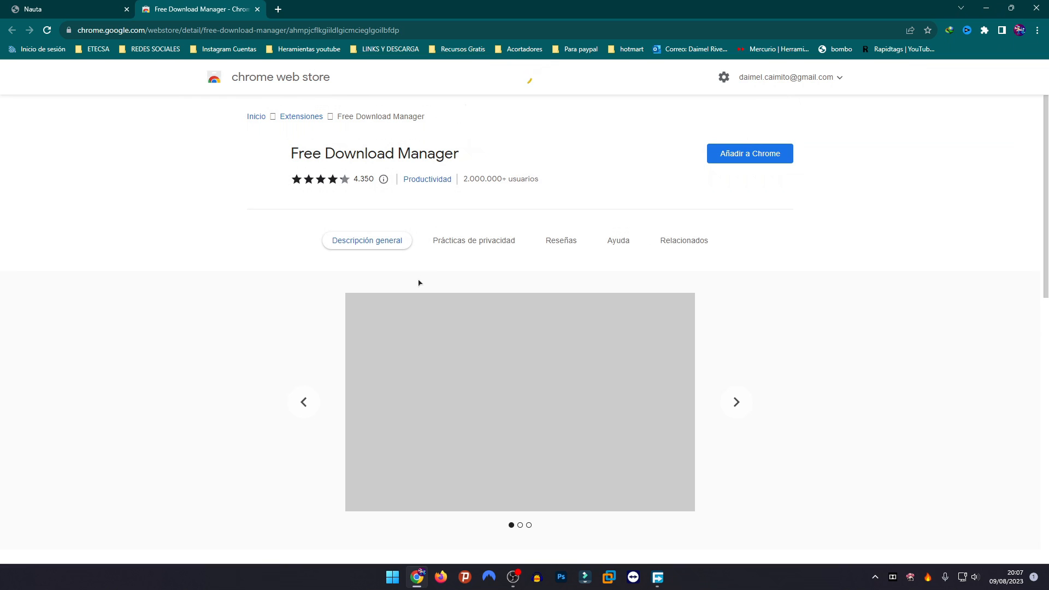
mouse_move(749, 153)
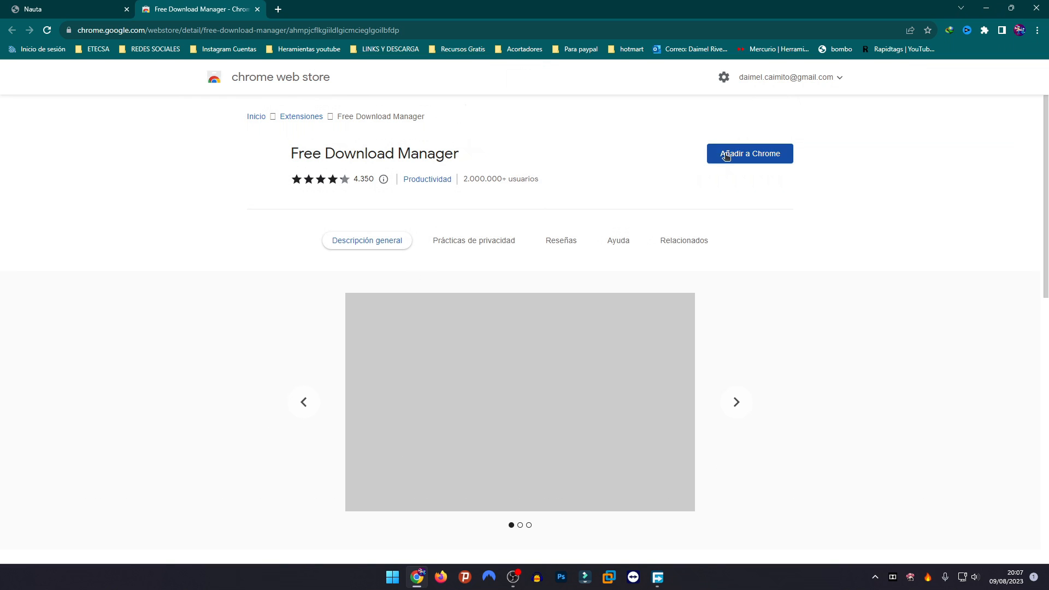
- Add the FDM extension to Chrome, then request the Firefox extension from FDM's Preferencias
click(749, 153)
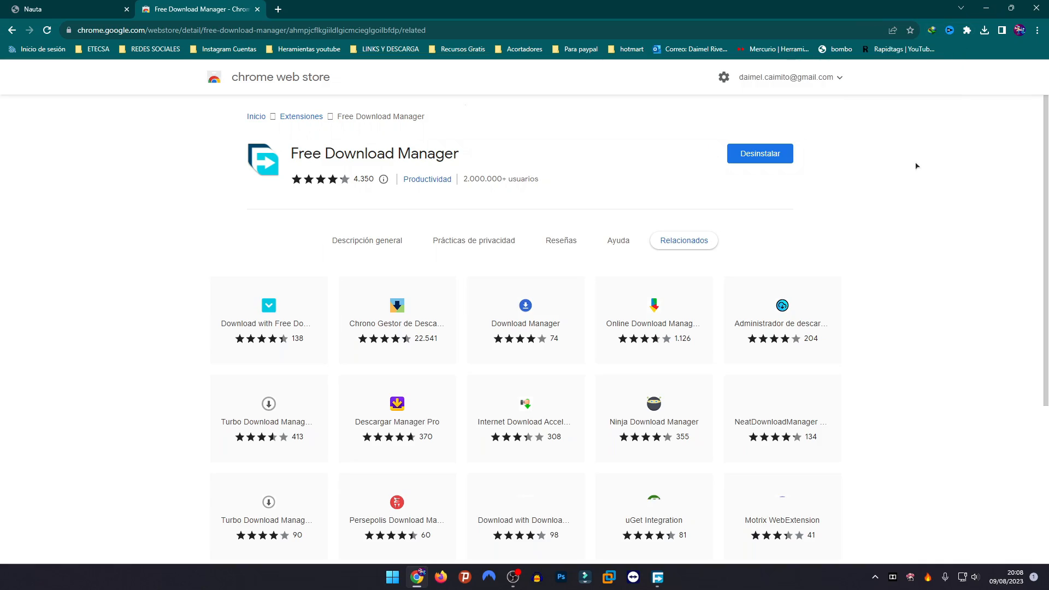
mouse_move(586, 121)
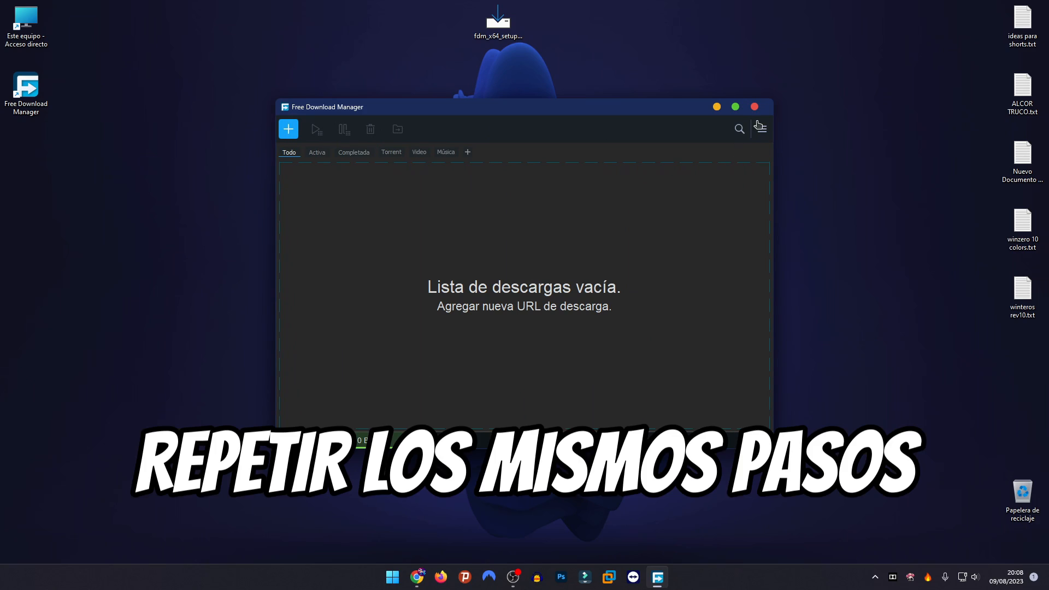
click(761, 129)
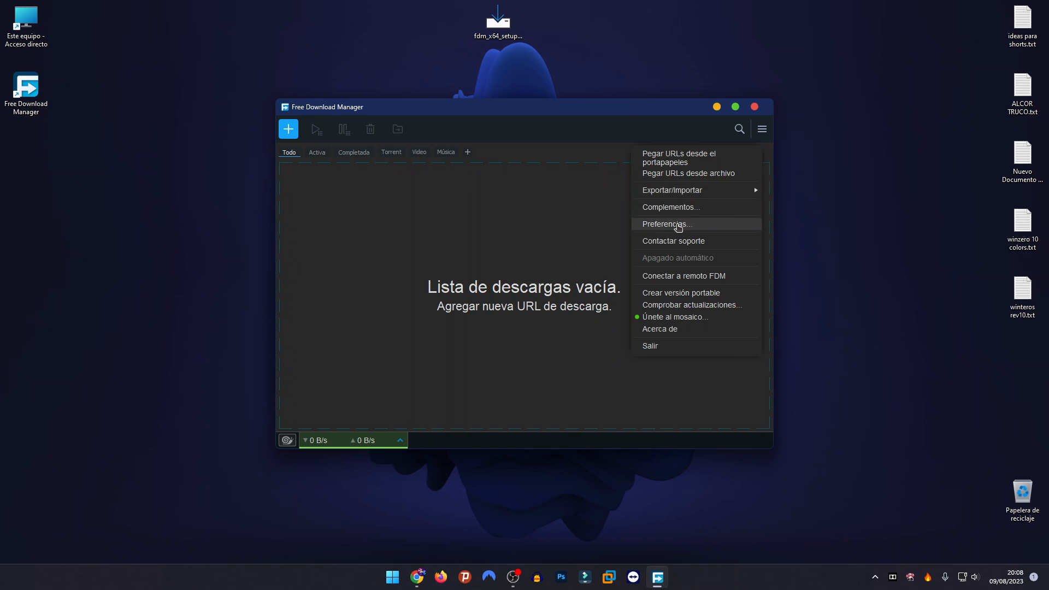
click(666, 223)
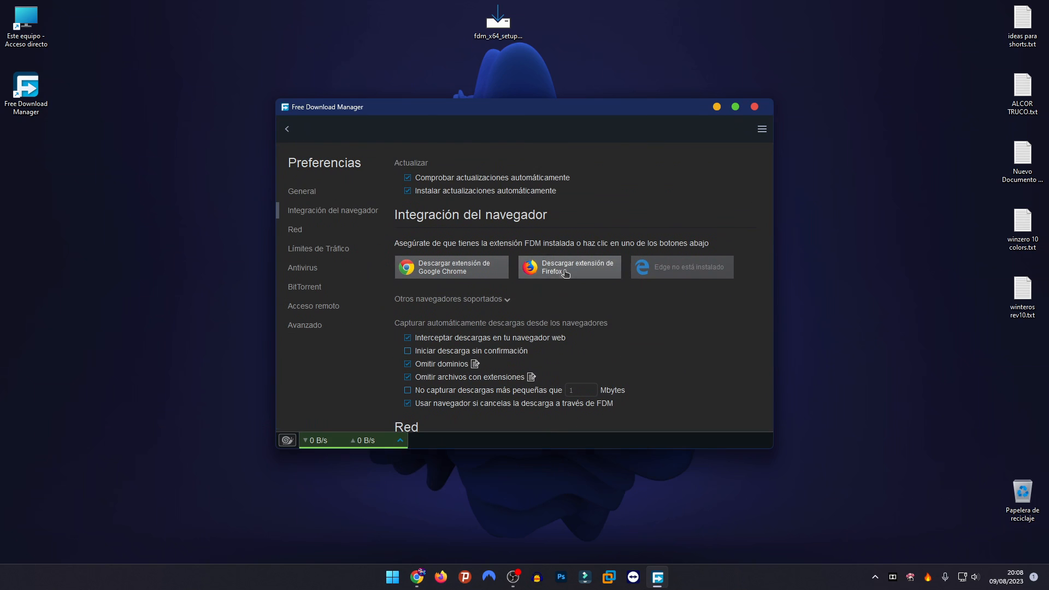
click(568, 267)
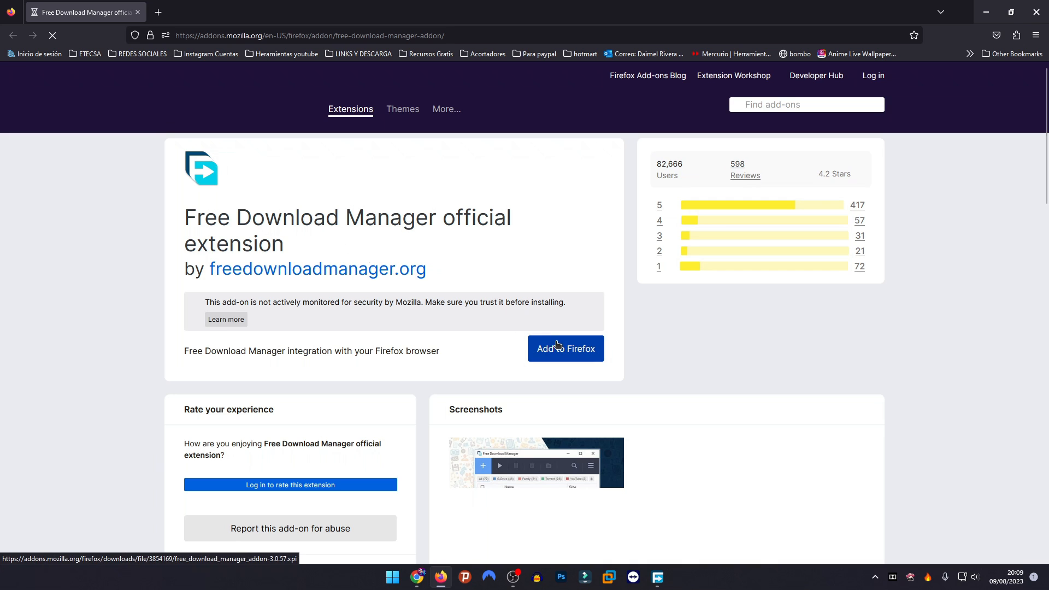
- Add the FDM add-on to Firefox, then open it from the Extensions toolbar menu
click(564, 349)
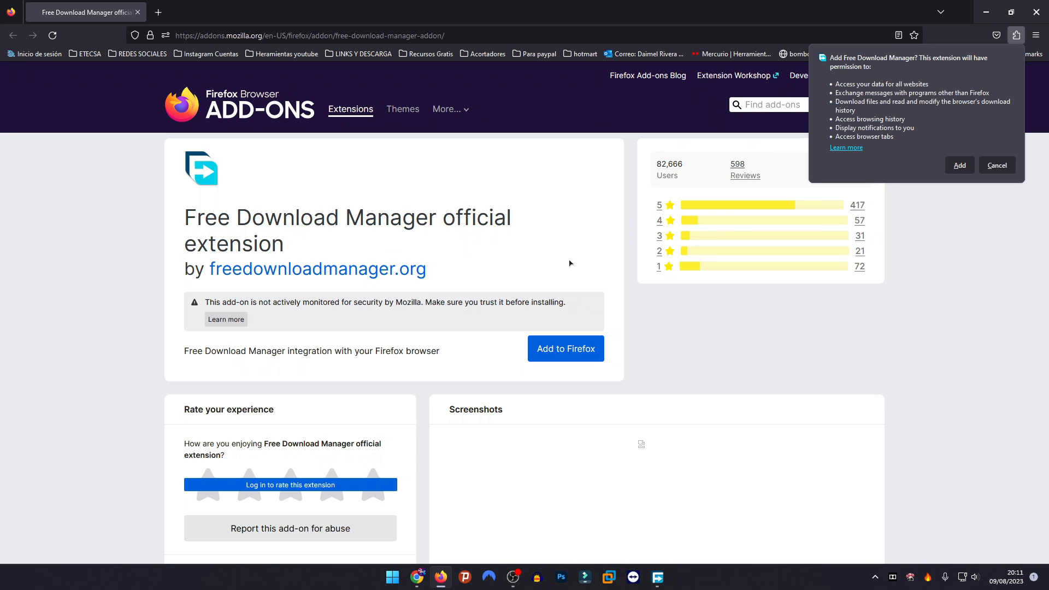
click(958, 165)
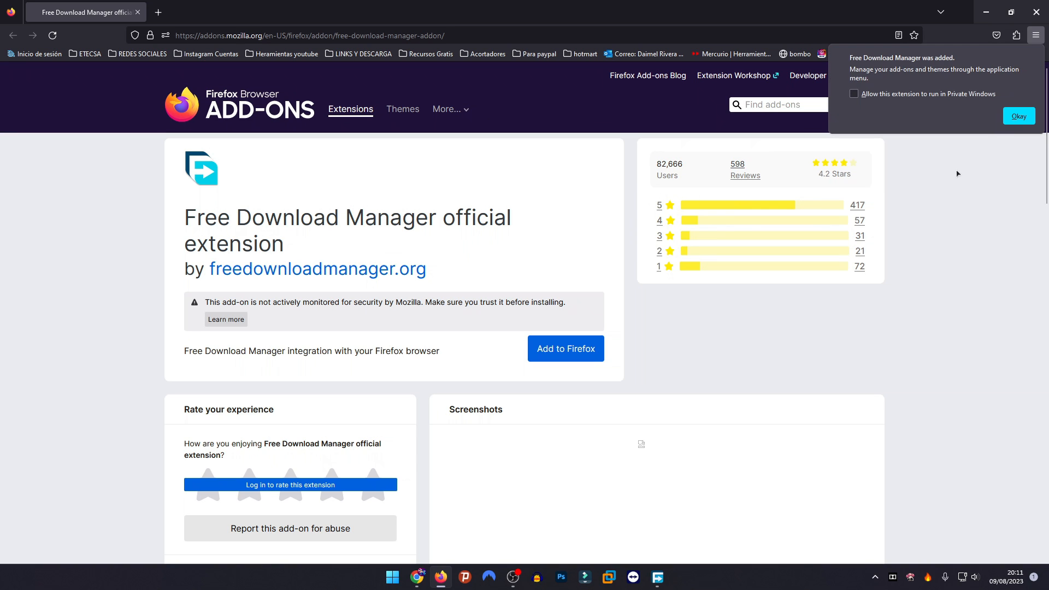
click(1017, 116)
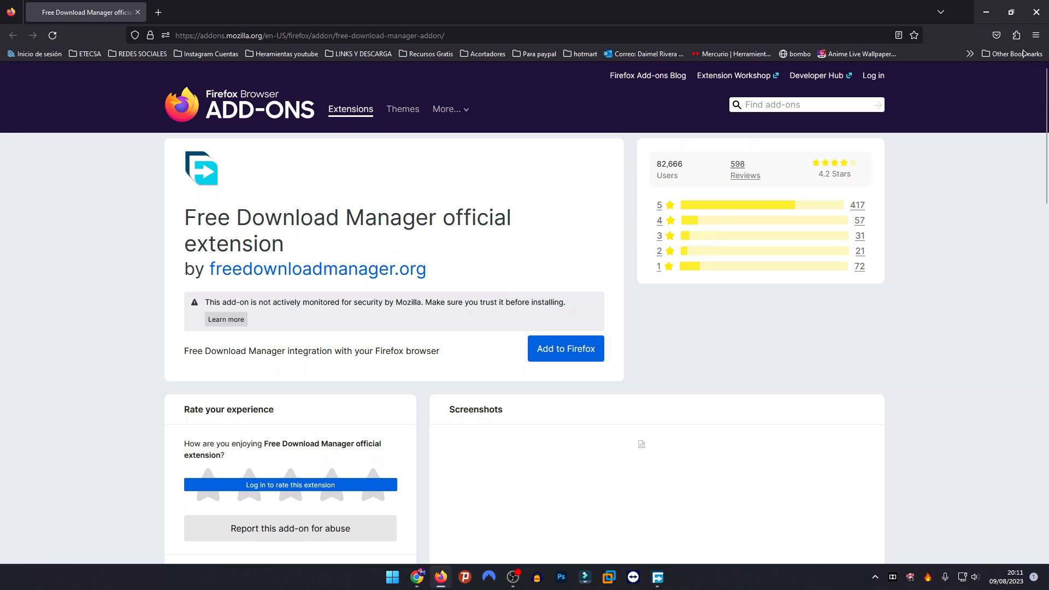
mouse_move(1018, 48)
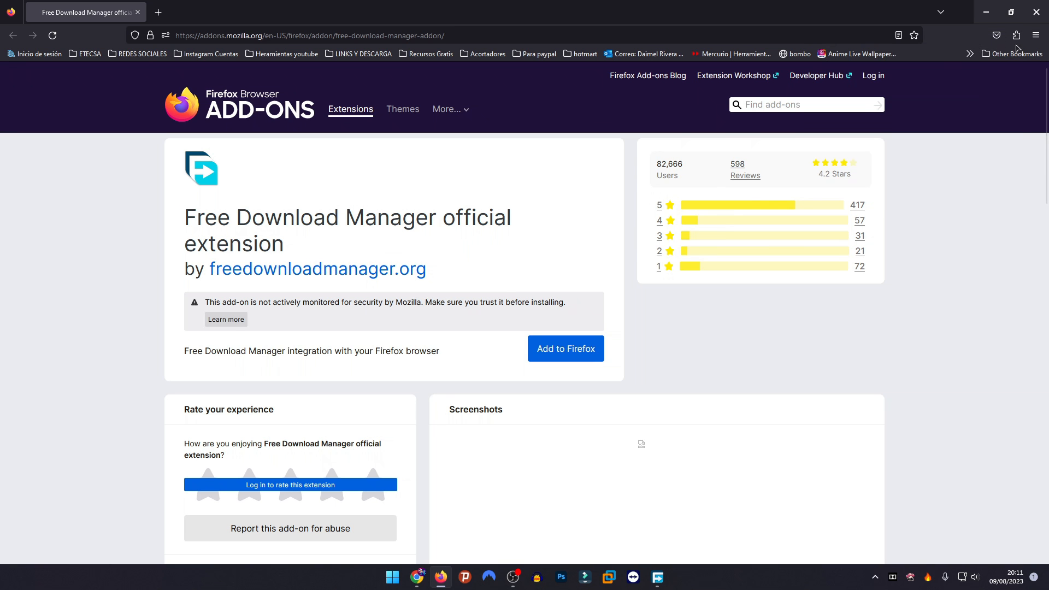
click(1016, 35)
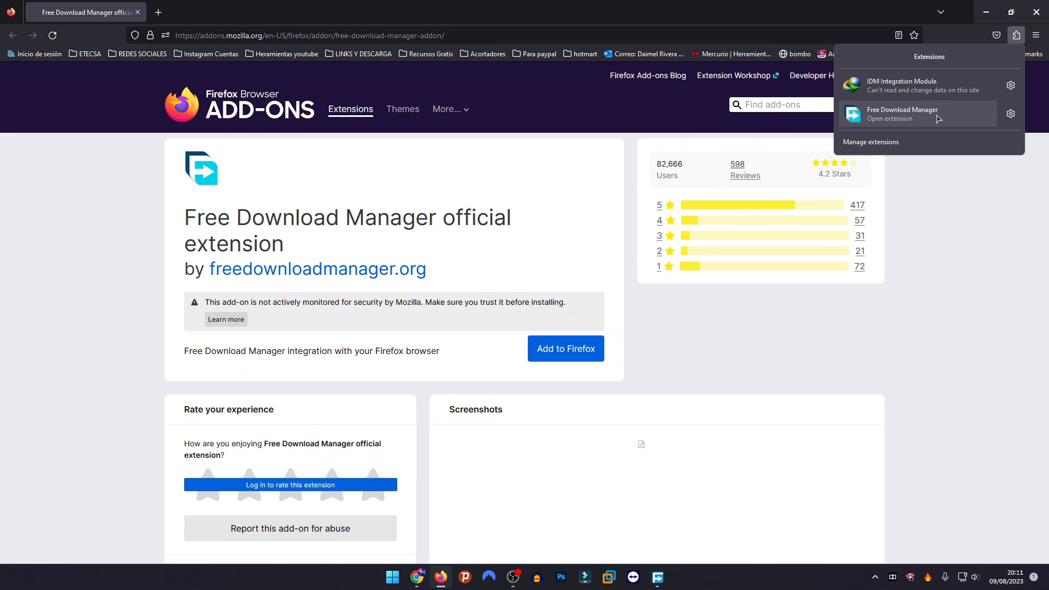
click(902, 114)
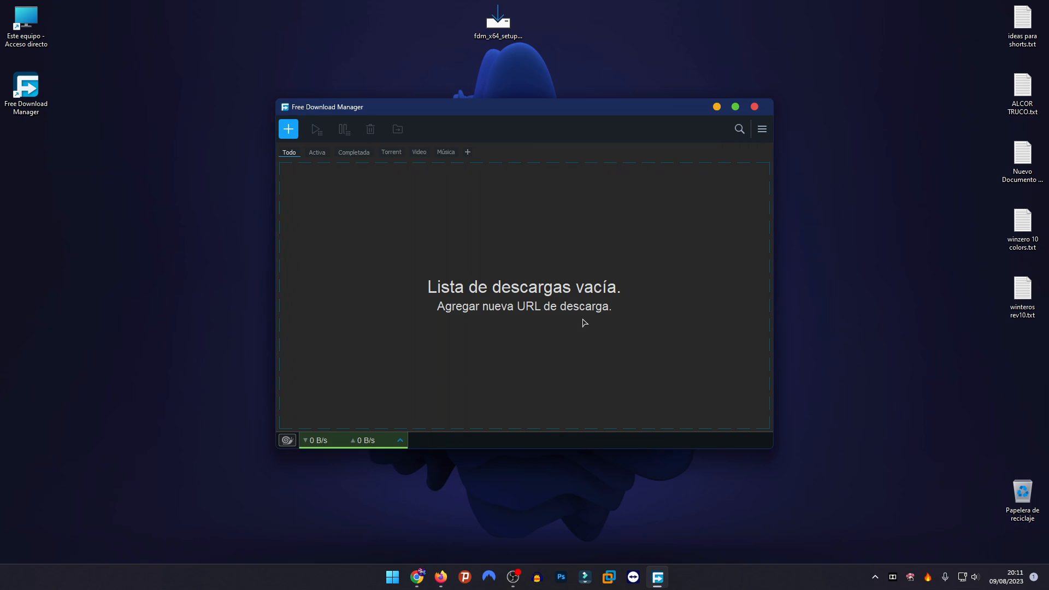
mouse_move(614, 207)
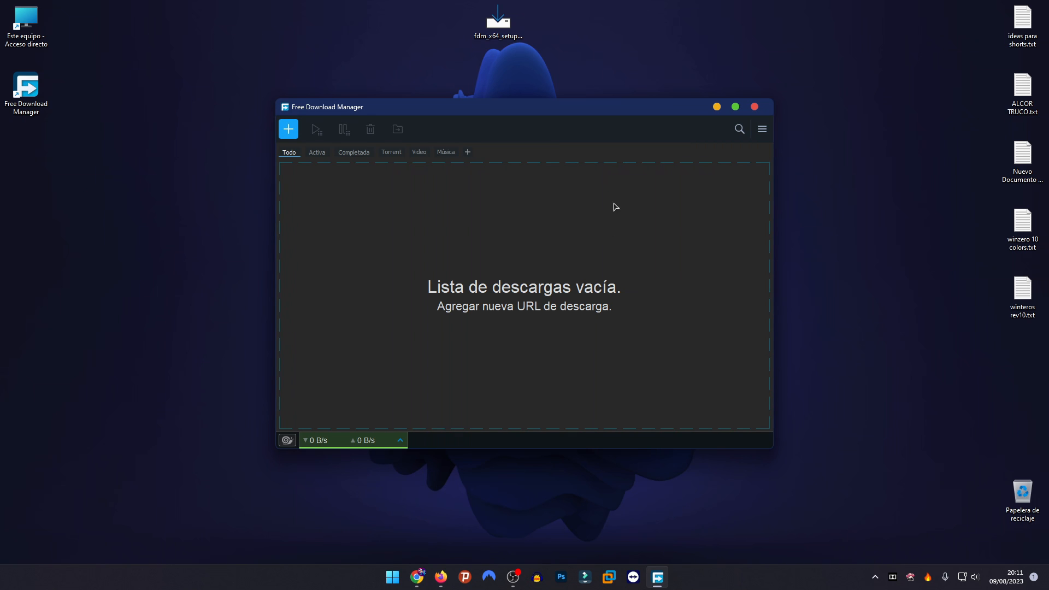